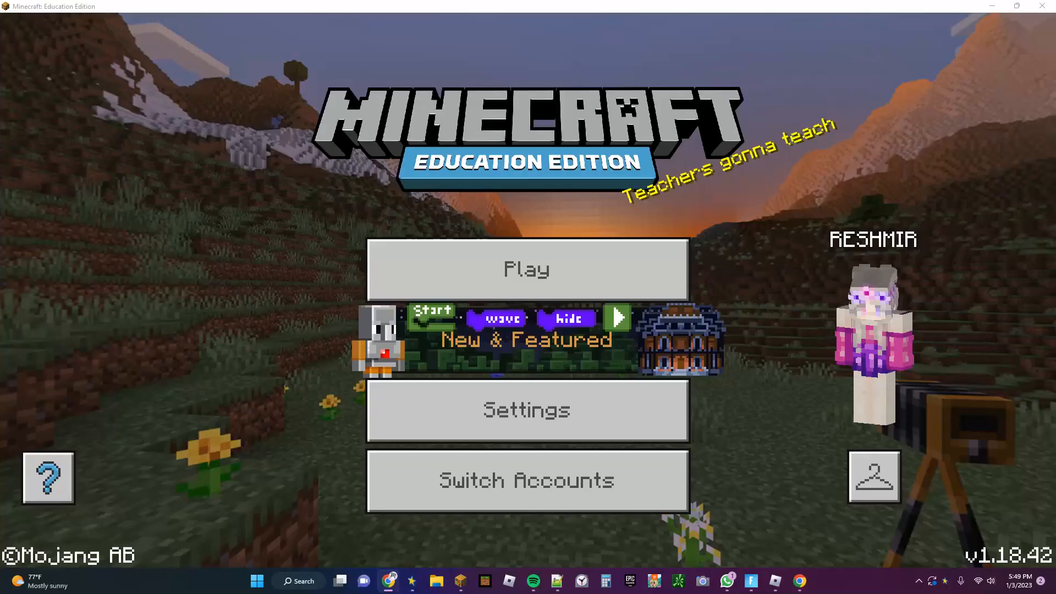
# - Switch from the Minecraft title screen to the Chrome browser showing Google
pyautogui.click(615, 316)
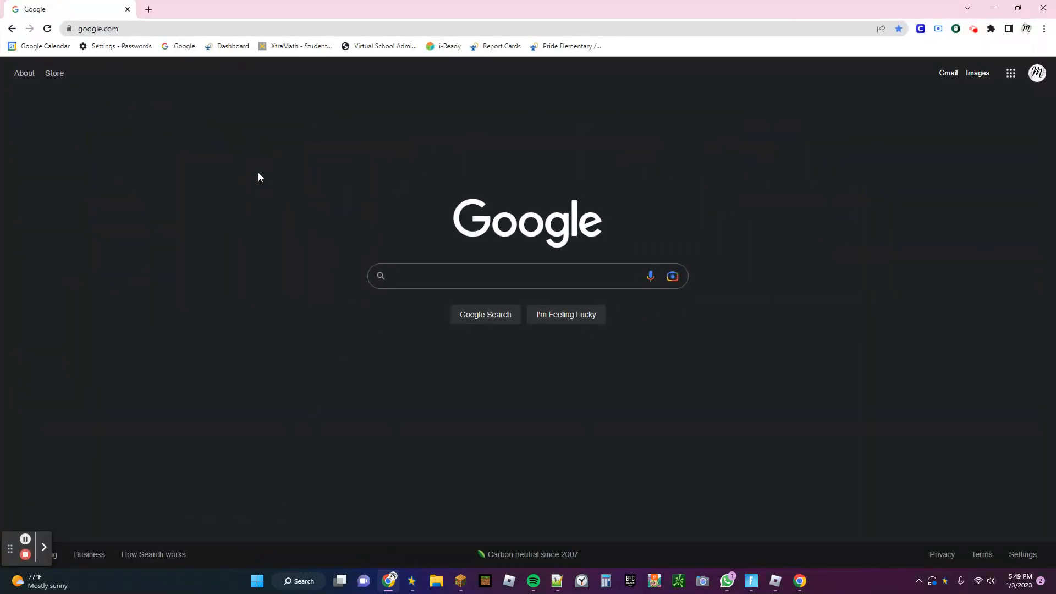
# - Search Google for 'mcpack cds' and open the cdsmythe Skinpack Creator result
pyautogui.click(491, 275)
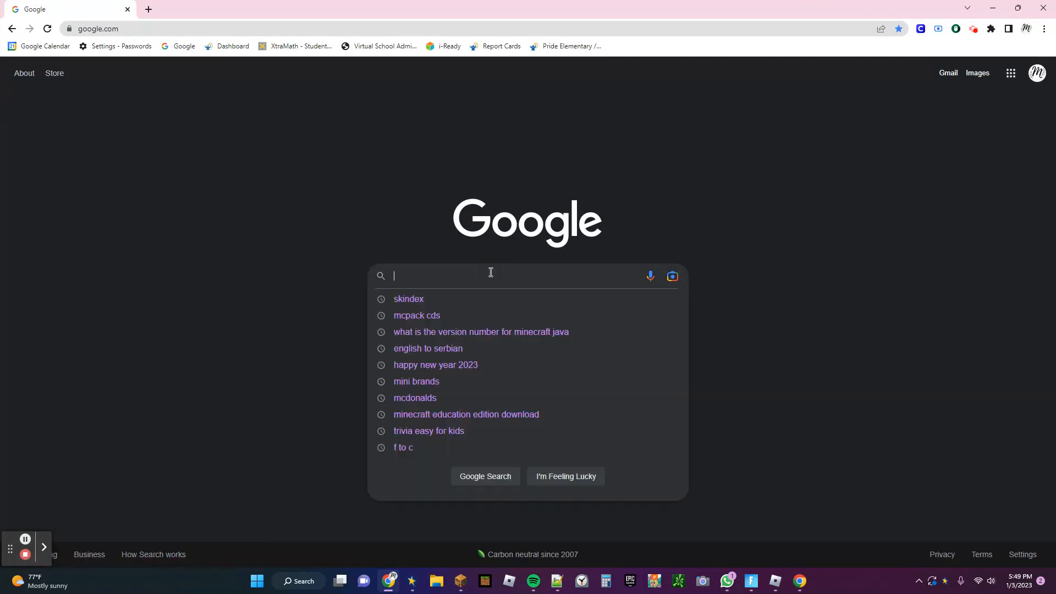
pyautogui.click(417, 315)
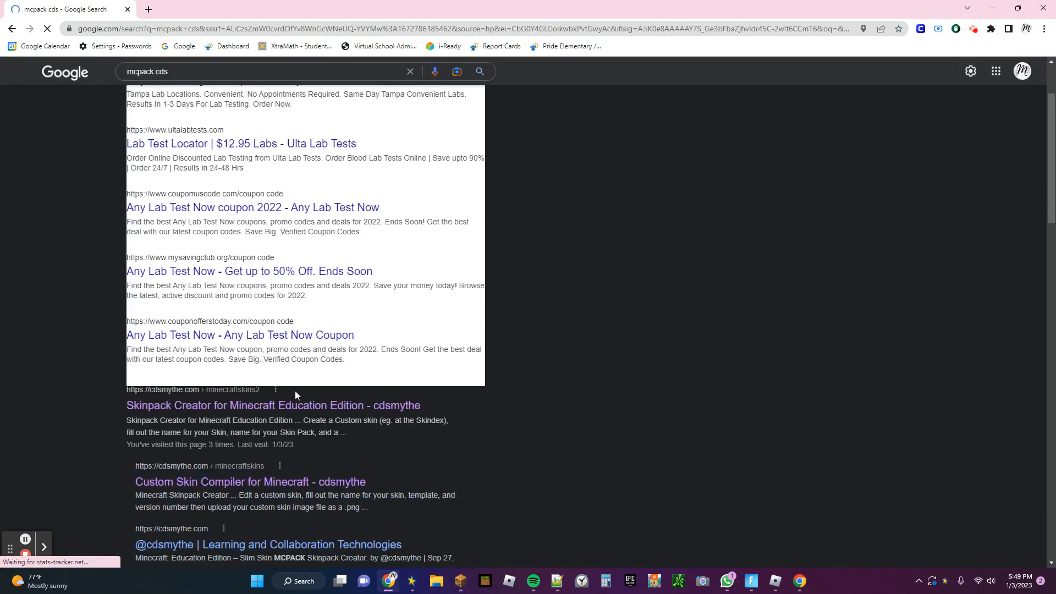
pyautogui.click(273, 405)
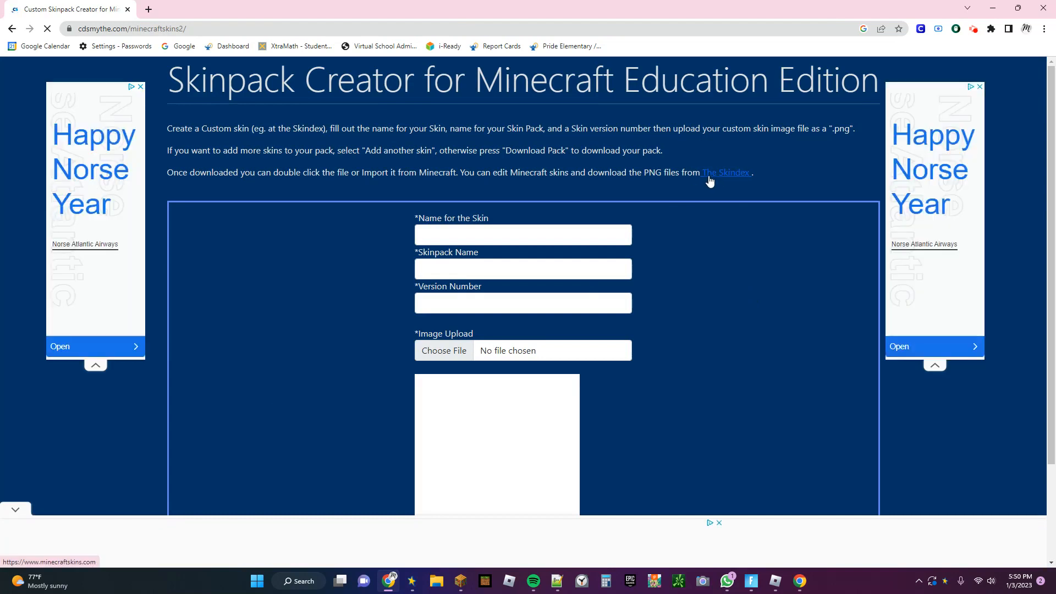
# - Open The Skindex, browse the Top Minecraft Skins and dismiss the video ad near the ~Sarah~ skin
pyautogui.click(726, 171)
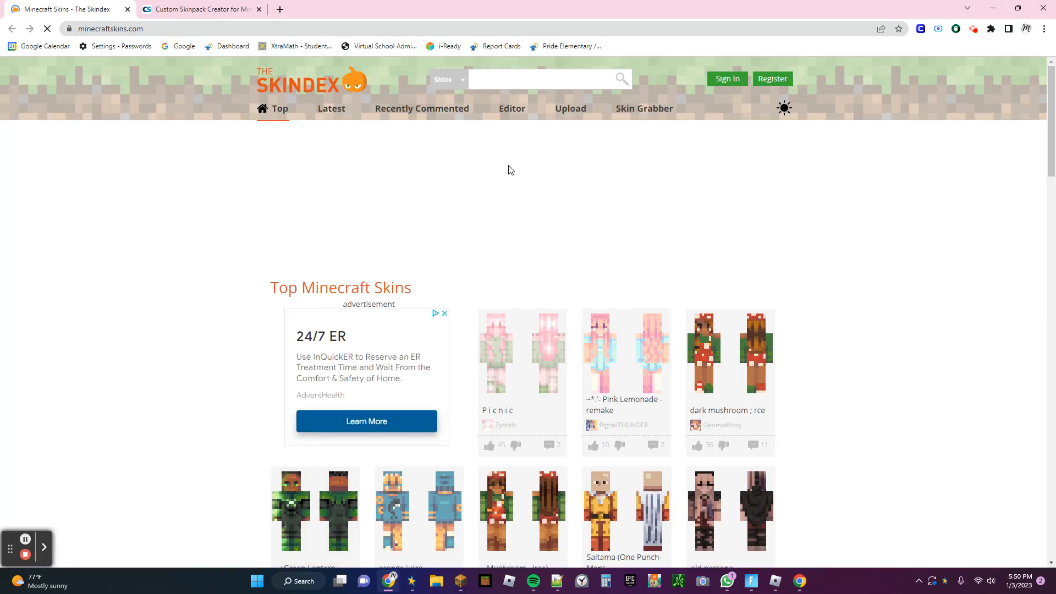
pyautogui.scroll(-3)
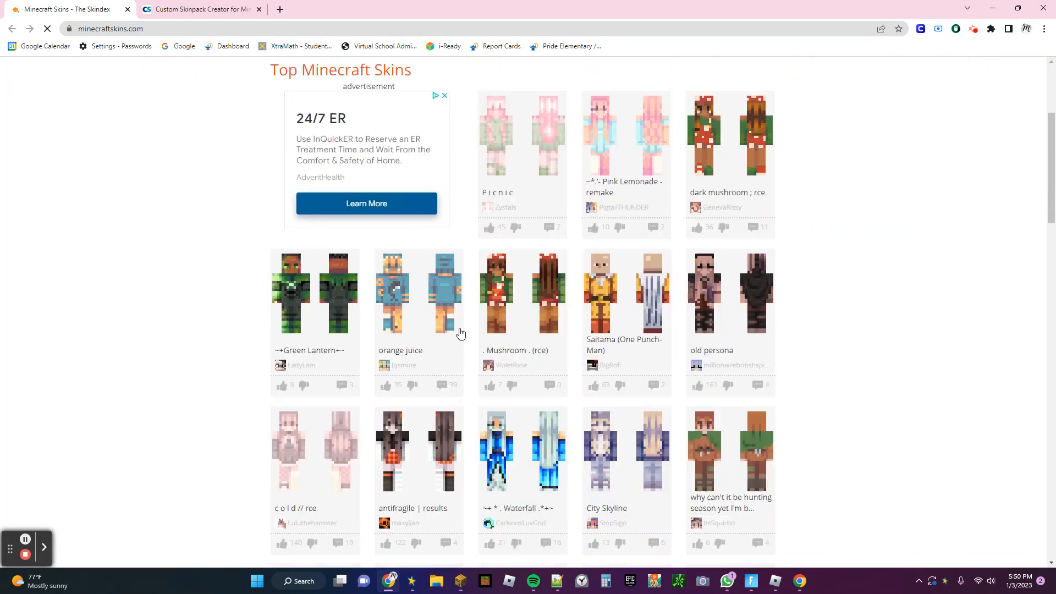
pyautogui.scroll(-3)
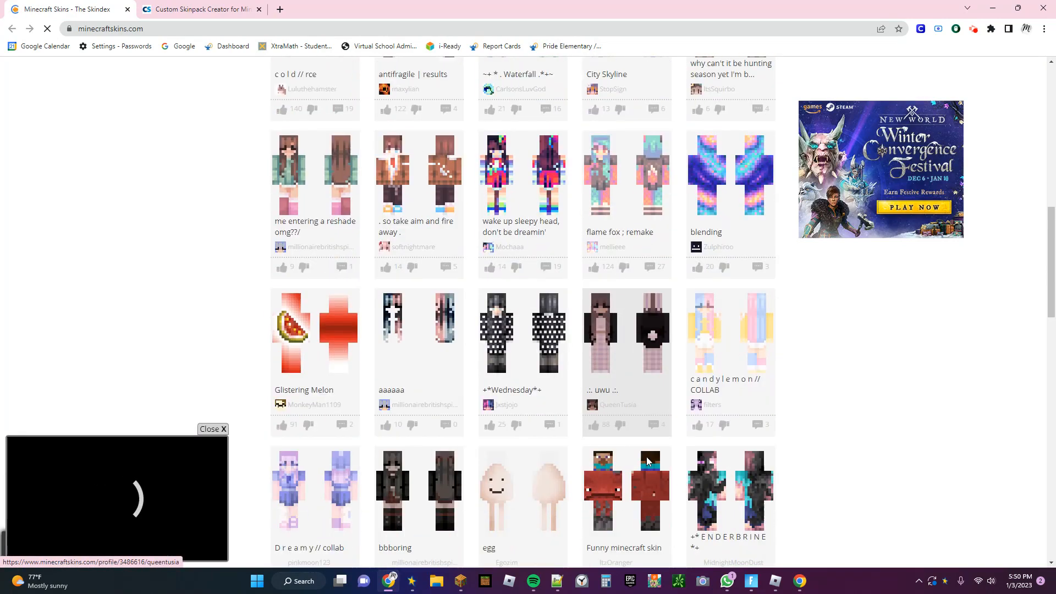
pyautogui.scroll(-3)
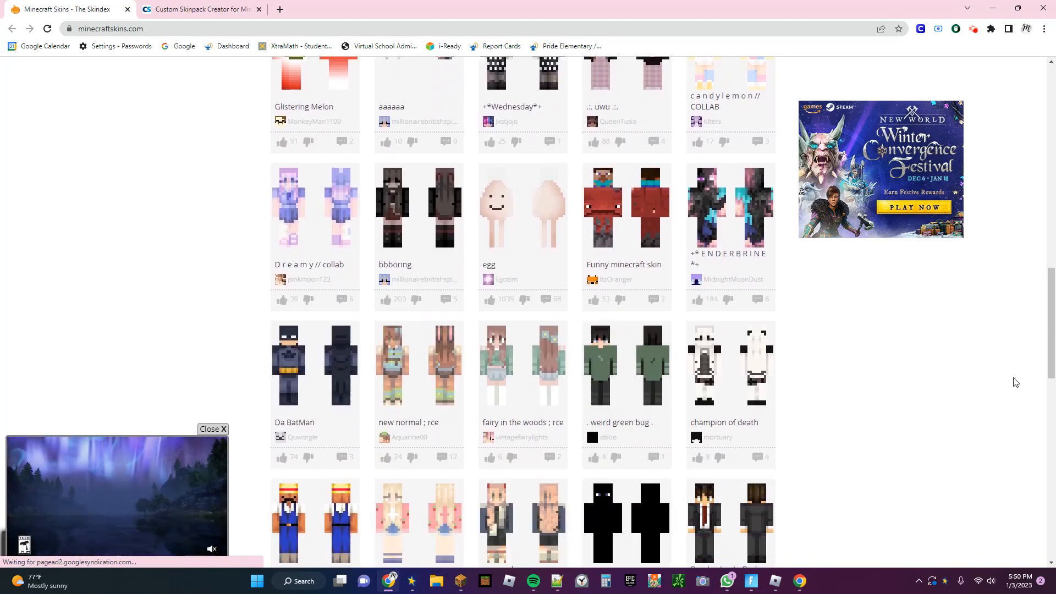
pyautogui.scroll(-3)
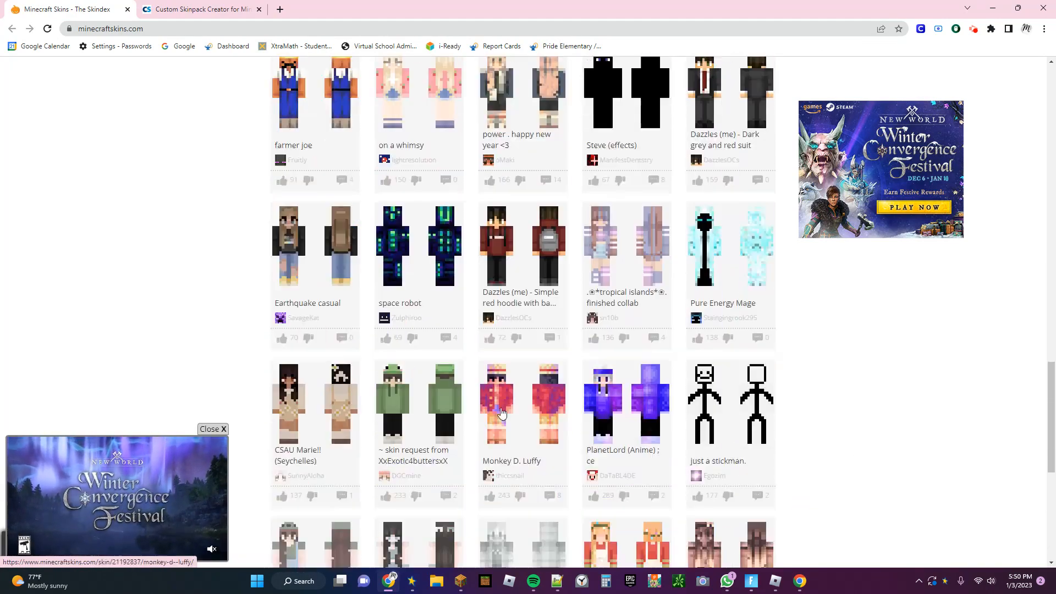
pyautogui.scroll(-3)
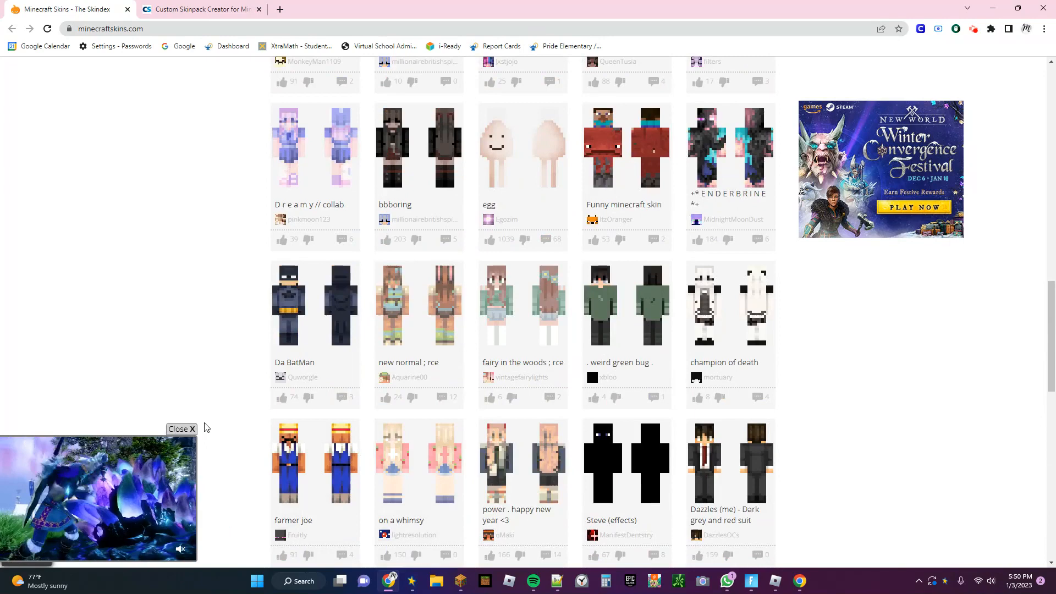
pyautogui.click(181, 429)
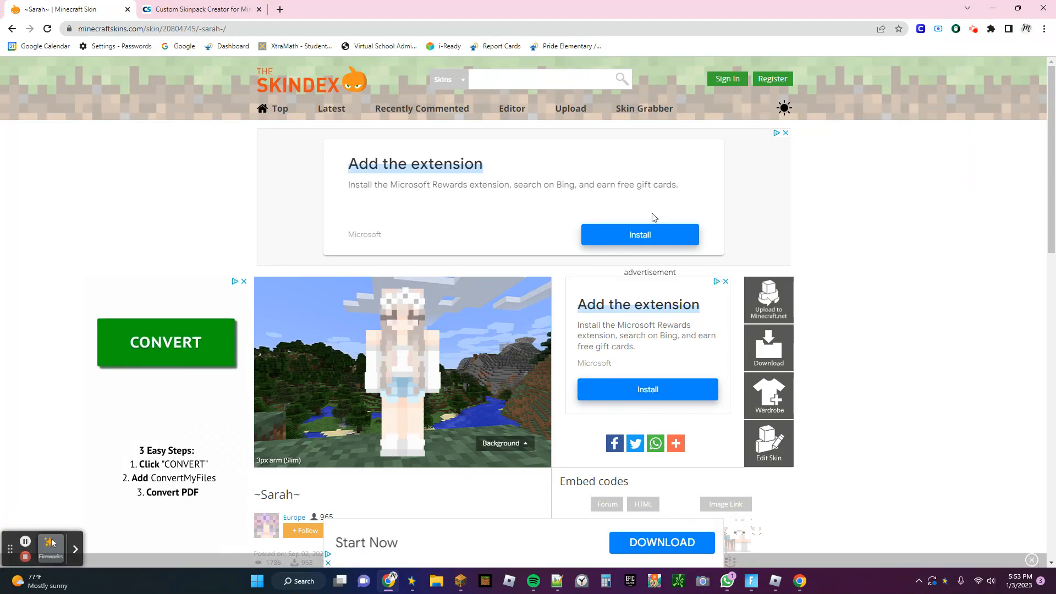
pyautogui.moveTo(494, 485)
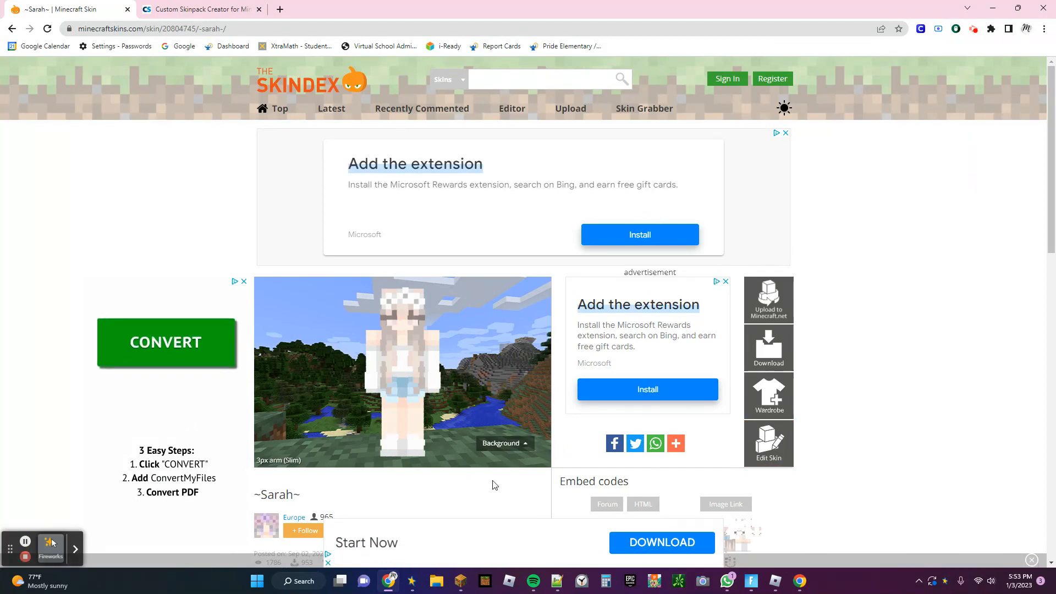
pyautogui.moveTo(706, 402)
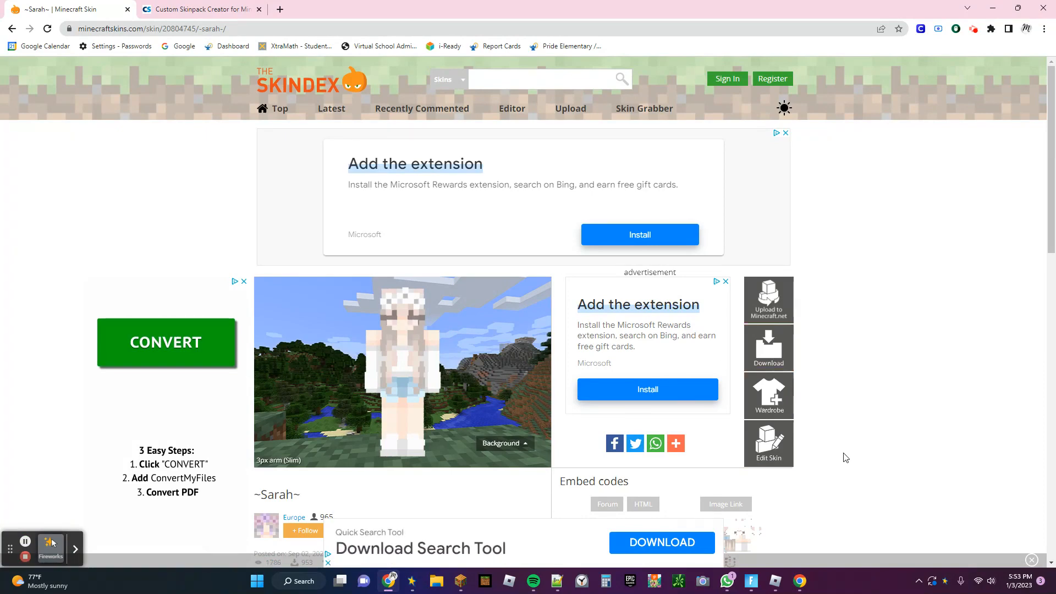
pyautogui.moveTo(675, 416)
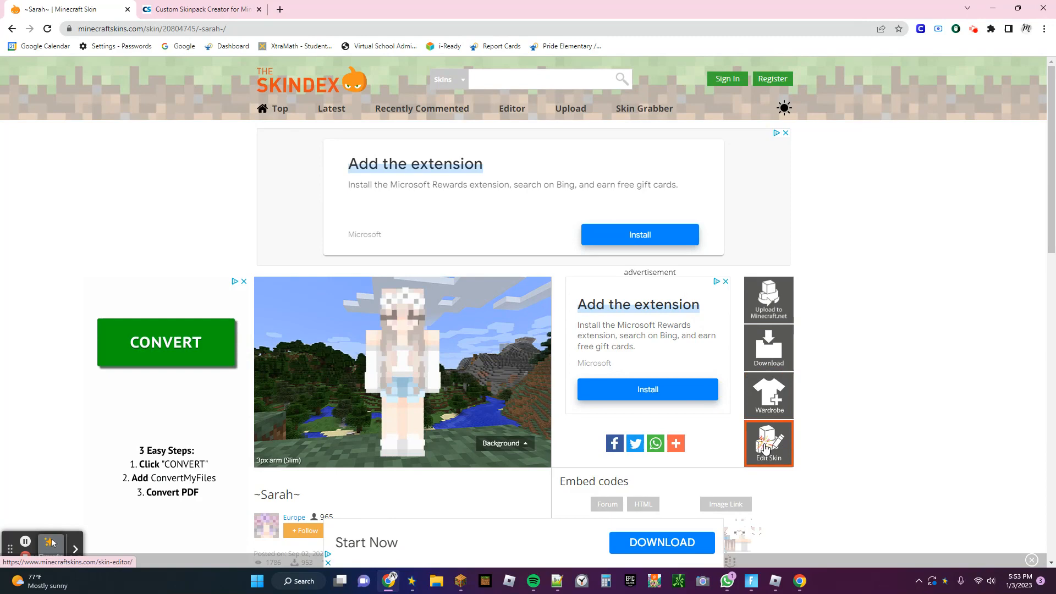
# - Load the ~Sarah~ skin into the Minecraft Skin Editor via Edit Skin
pyautogui.click(767, 445)
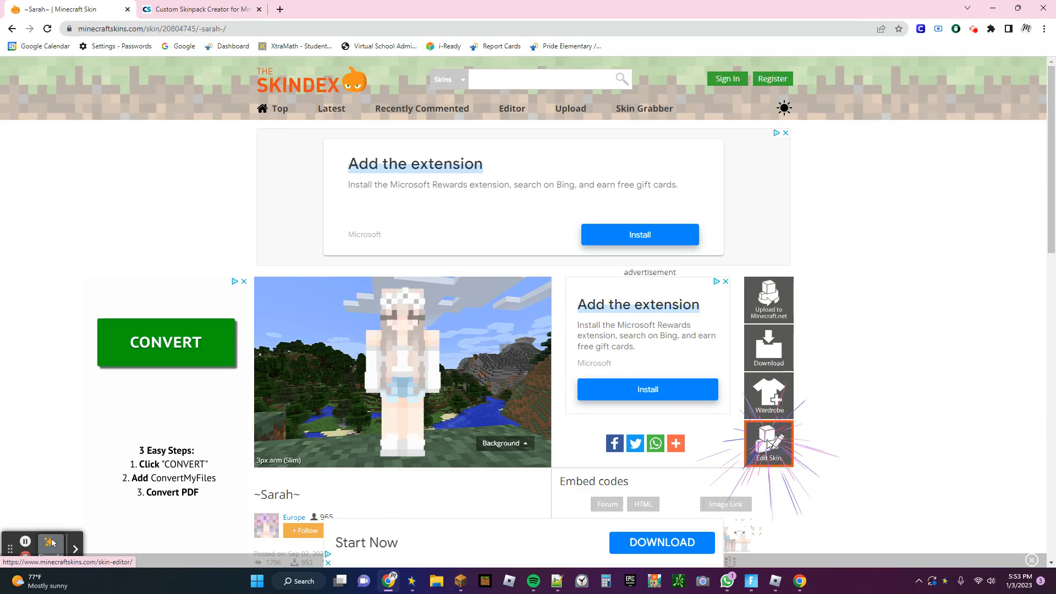
pyautogui.click(767, 443)
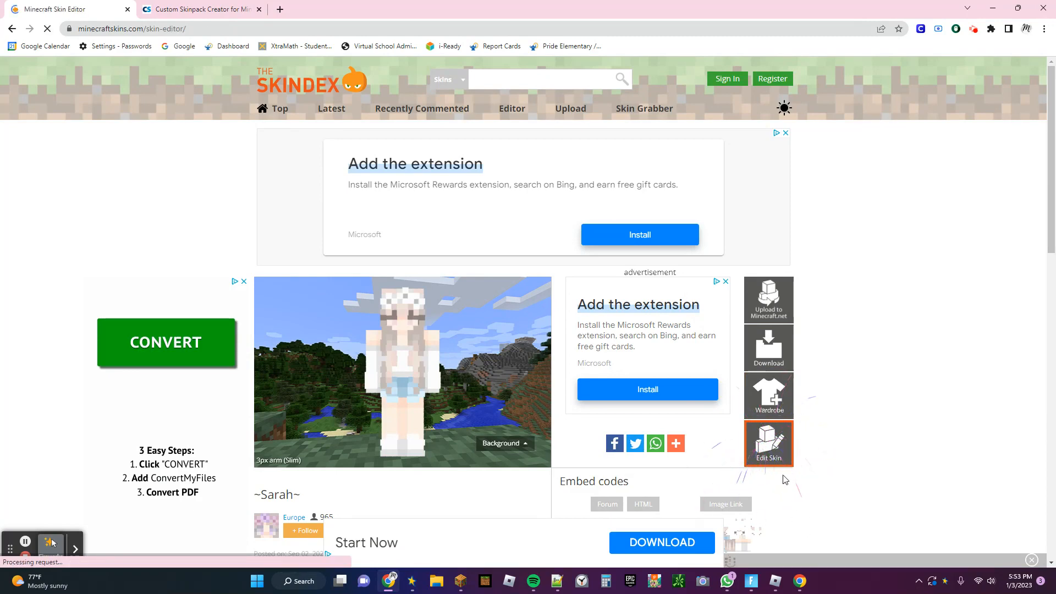
pyautogui.click(767, 443)
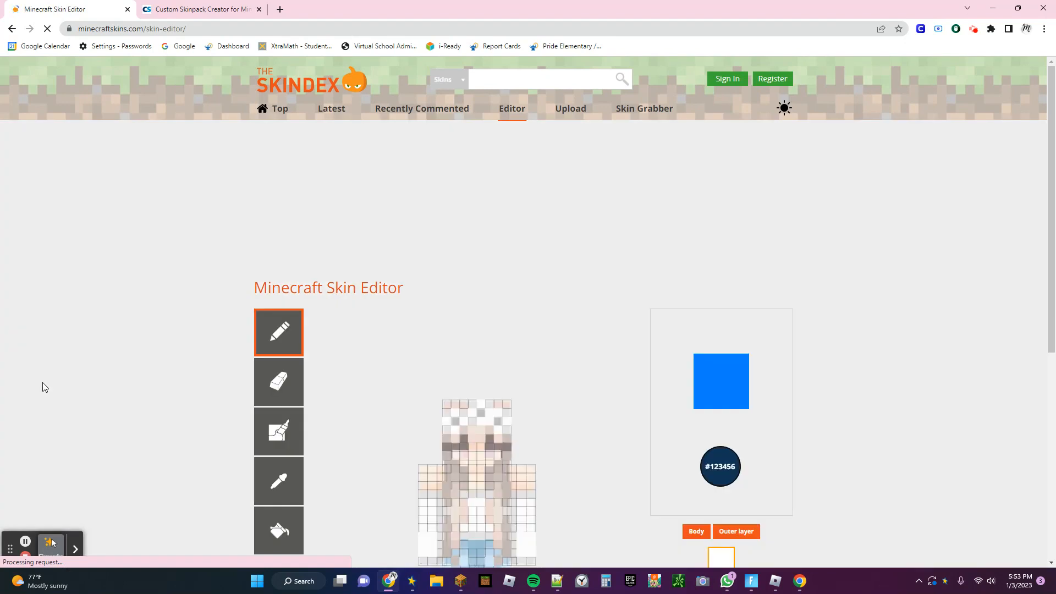
# - Download the ~Sarah~ skin as a PNG and return to the Skinpack Creator tab
pyautogui.scroll(-3)
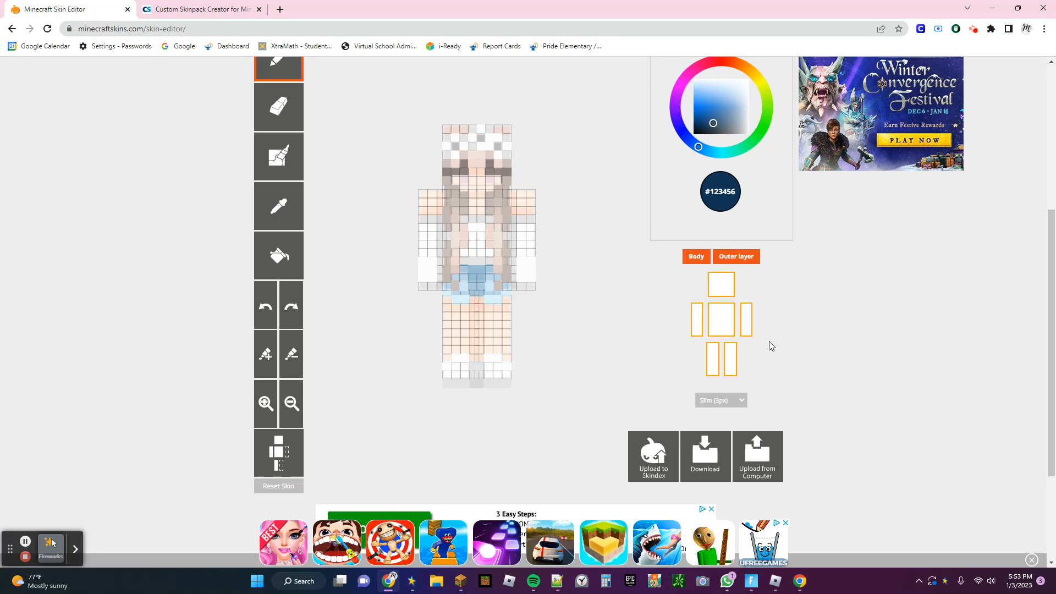
pyautogui.moveTo(592, 392)
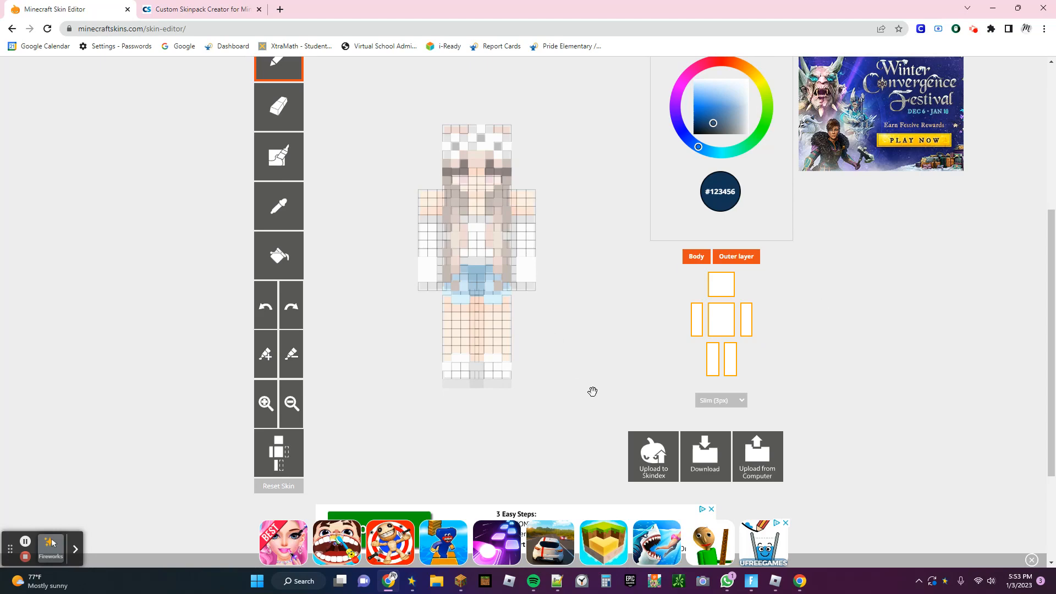
pyautogui.moveTo(789, 418)
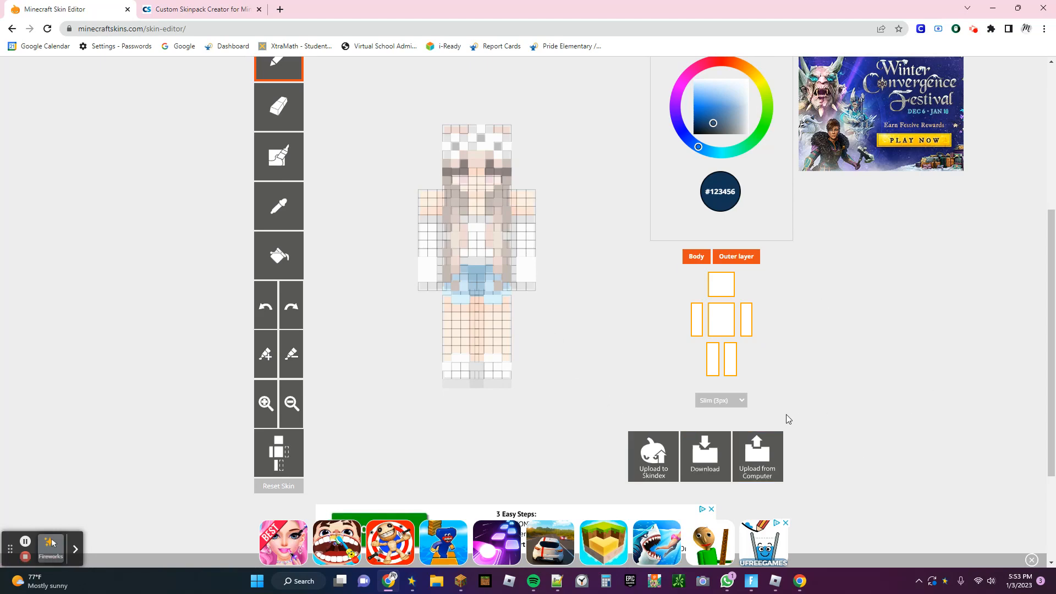
pyautogui.click(705, 455)
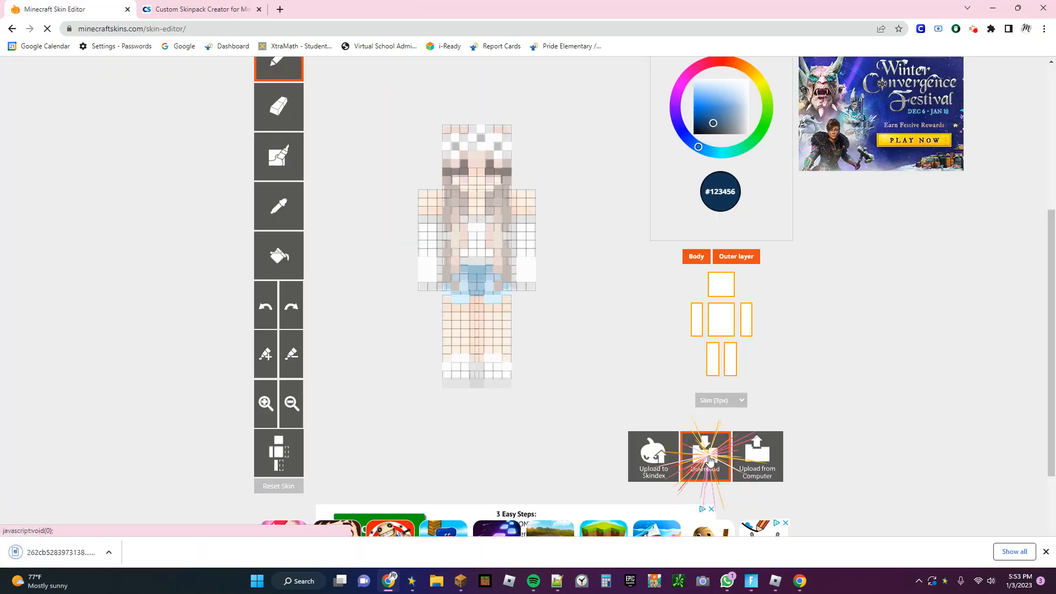
pyautogui.click(704, 455)
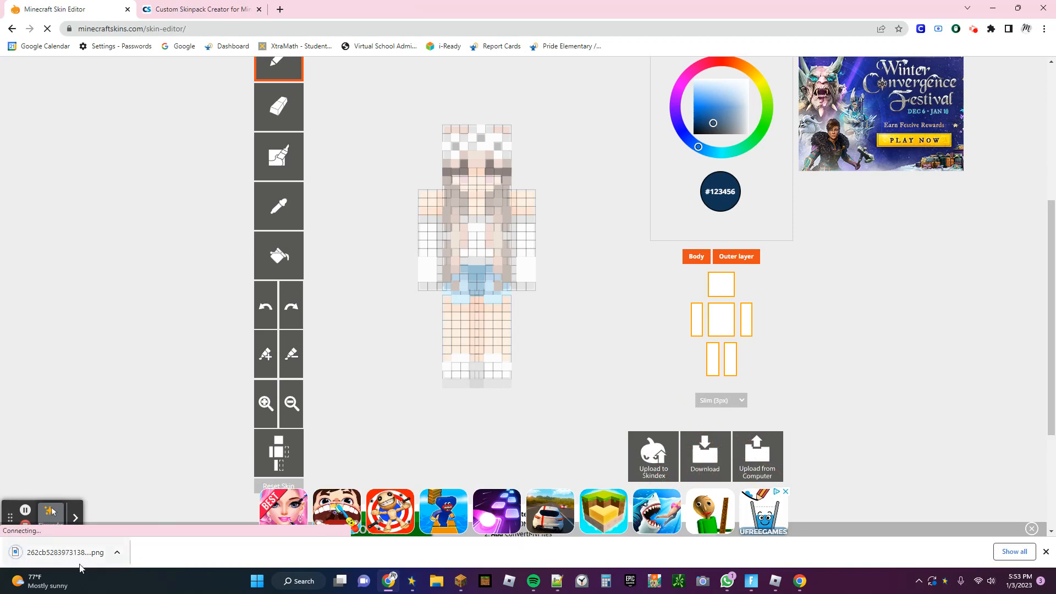
pyautogui.click(200, 9)
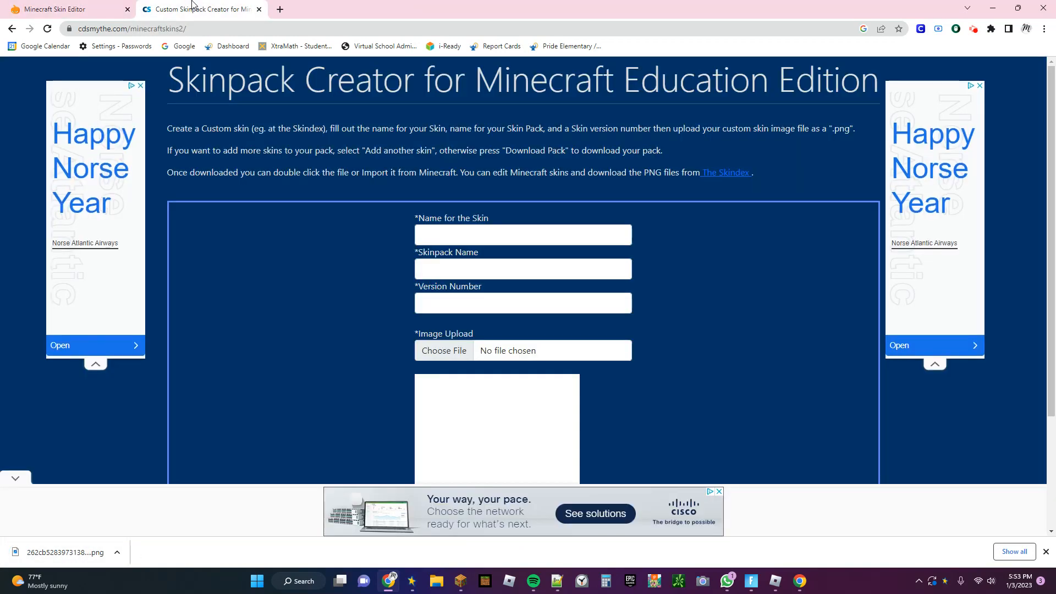
pyautogui.moveTo(599, 357)
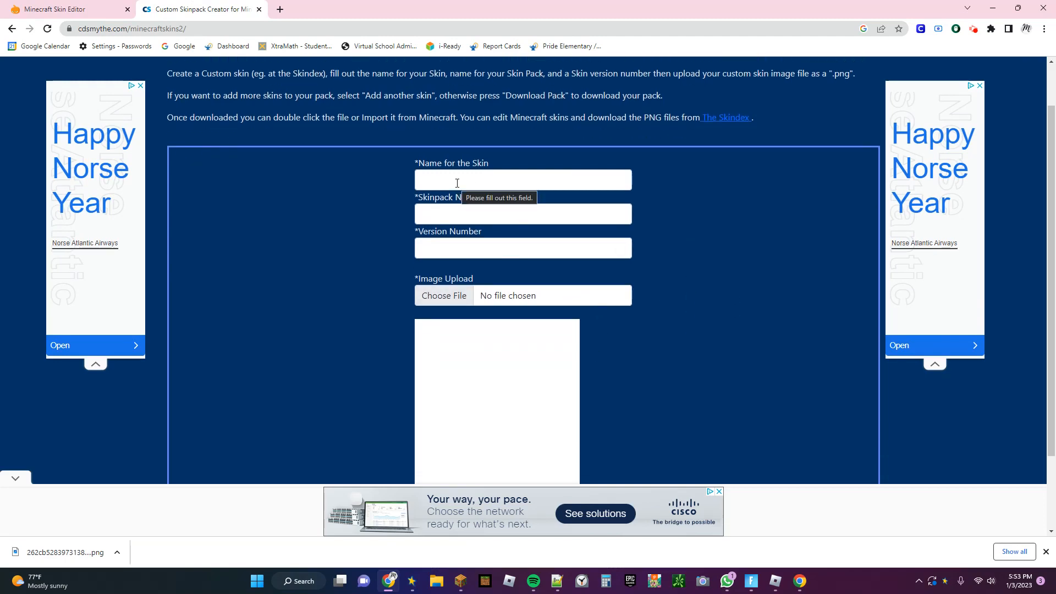
# - Name the pack 'Anything you want', set version 1 with the ~Sarah~ PNG and download the .mcpack
pyautogui.write('Anything you want')
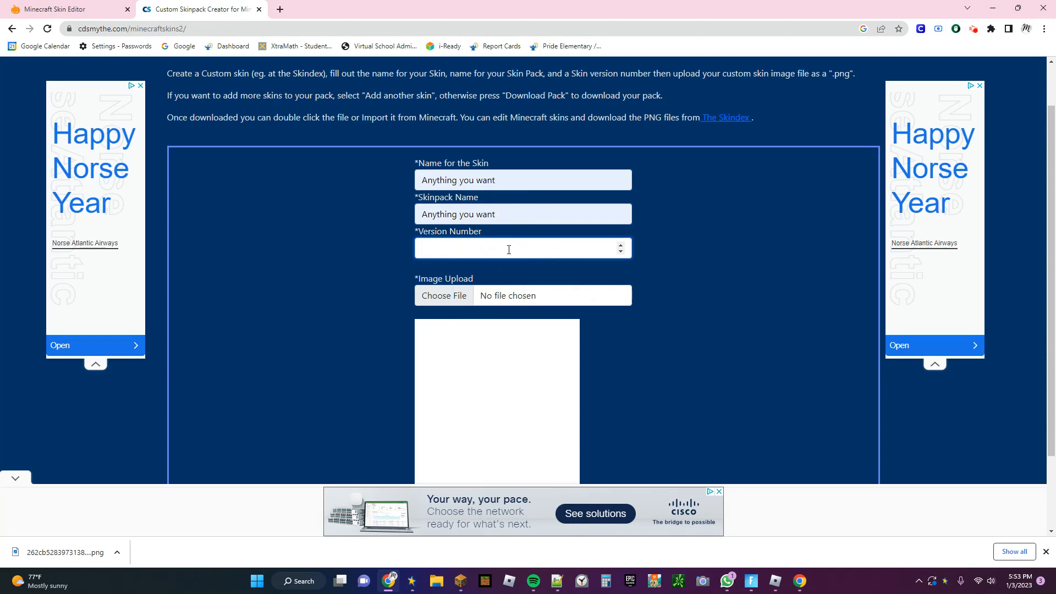
pyautogui.moveTo(505, 267)
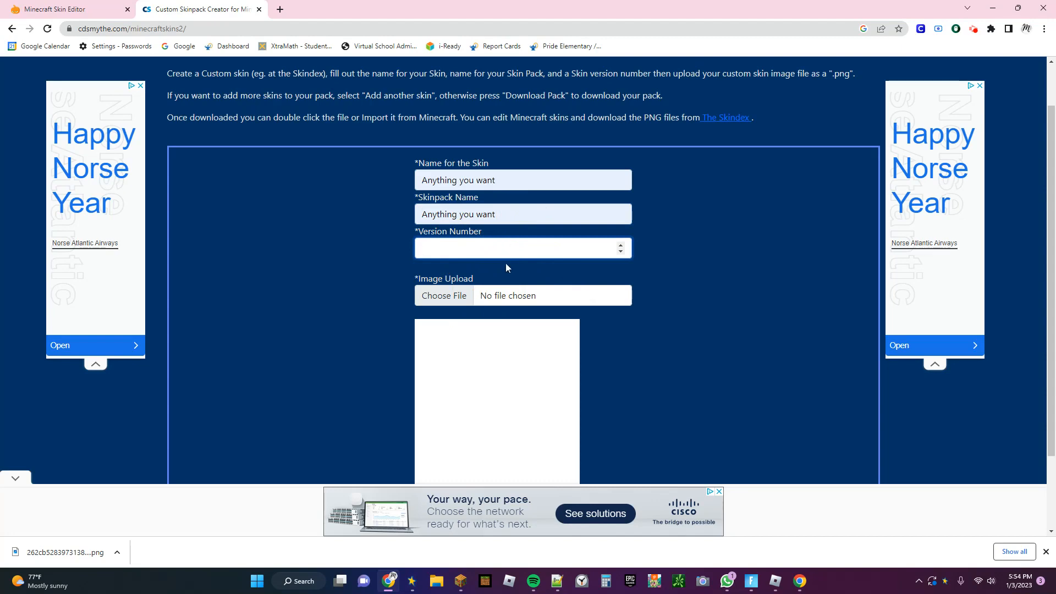
pyautogui.moveTo(509, 275)
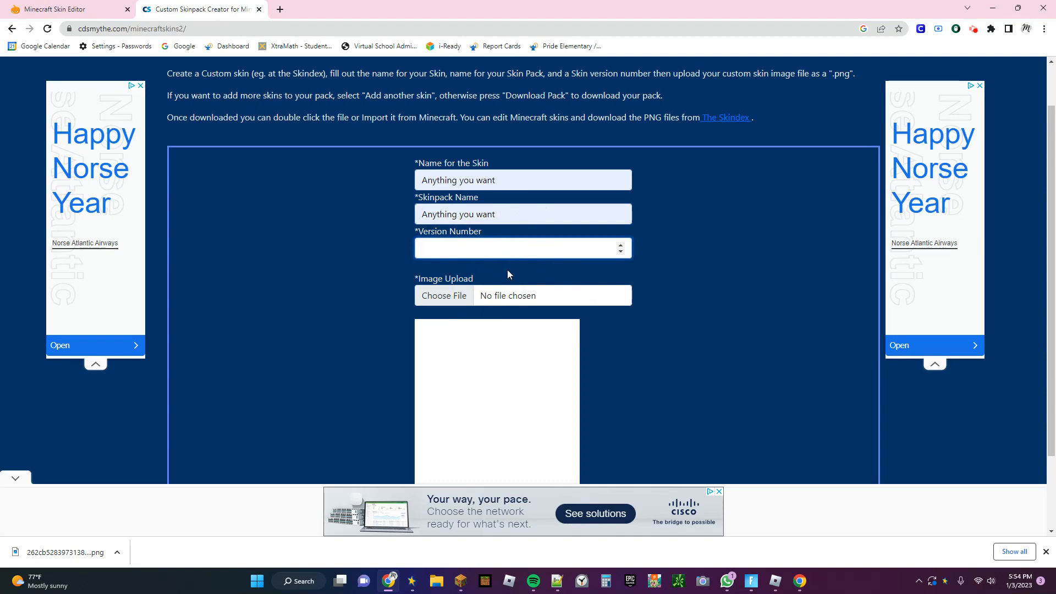
pyautogui.write('1')
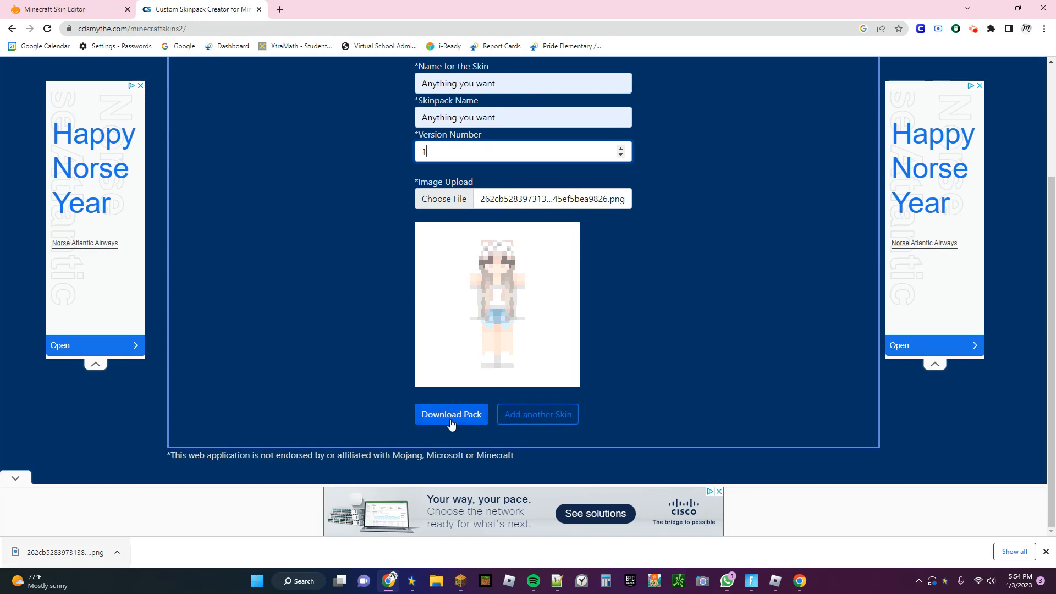
pyautogui.click(451, 414)
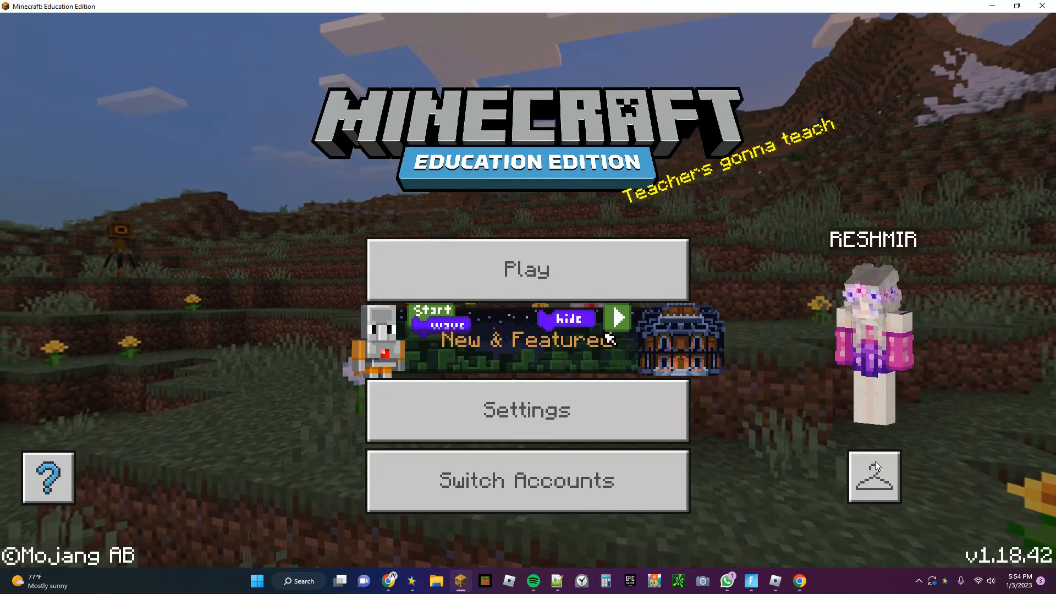
# - Open Choose Skin and scroll to the bottom to find the 'Anything you want' pack
pyautogui.click(873, 476)
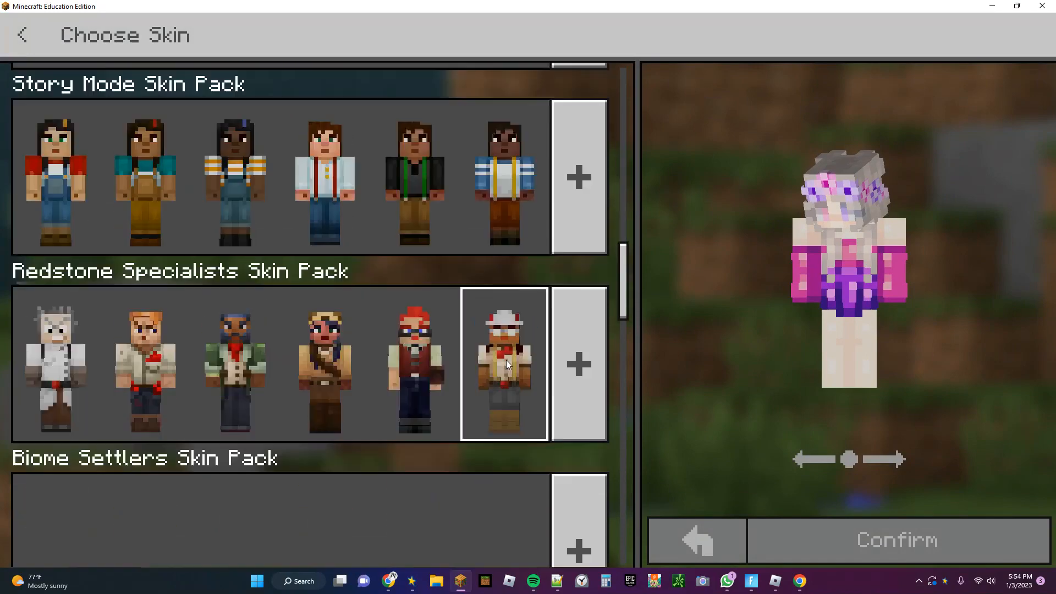
pyautogui.scroll(-3)
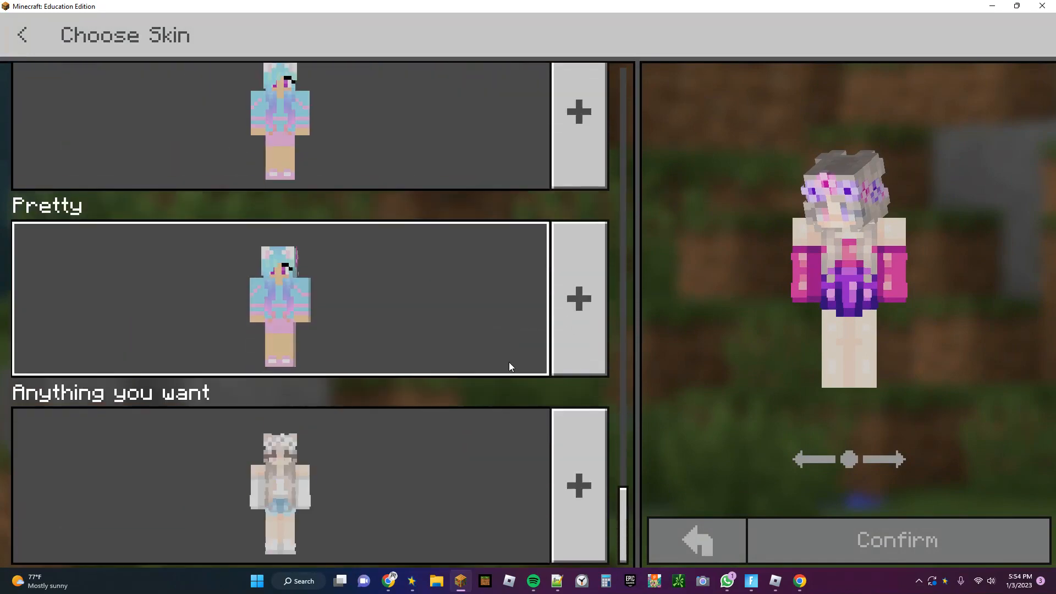